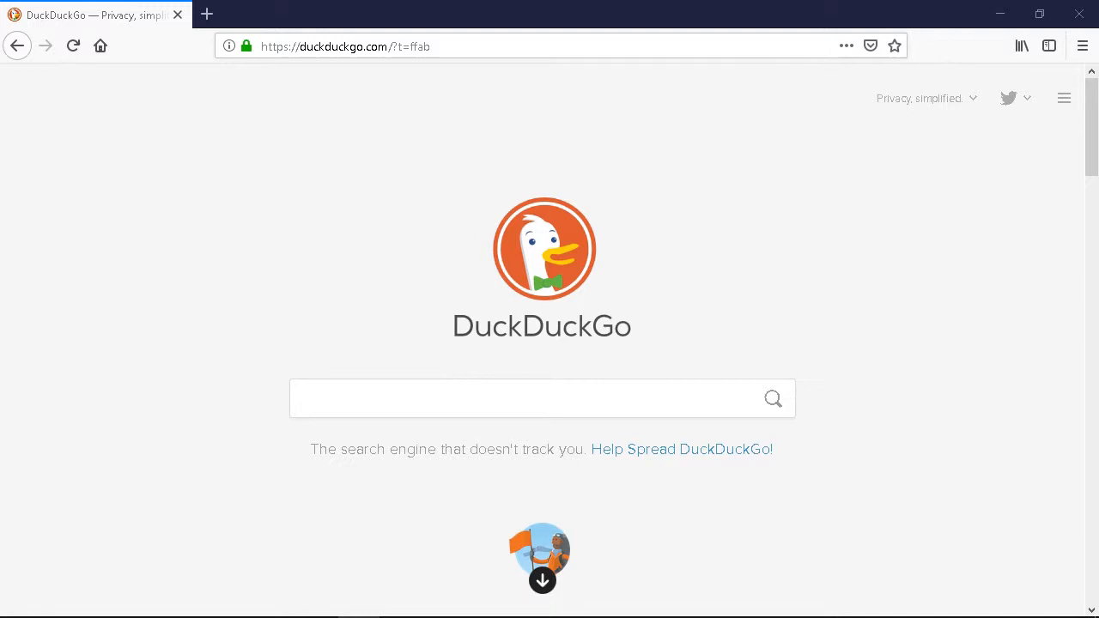
pyautogui.moveTo(633, 361)
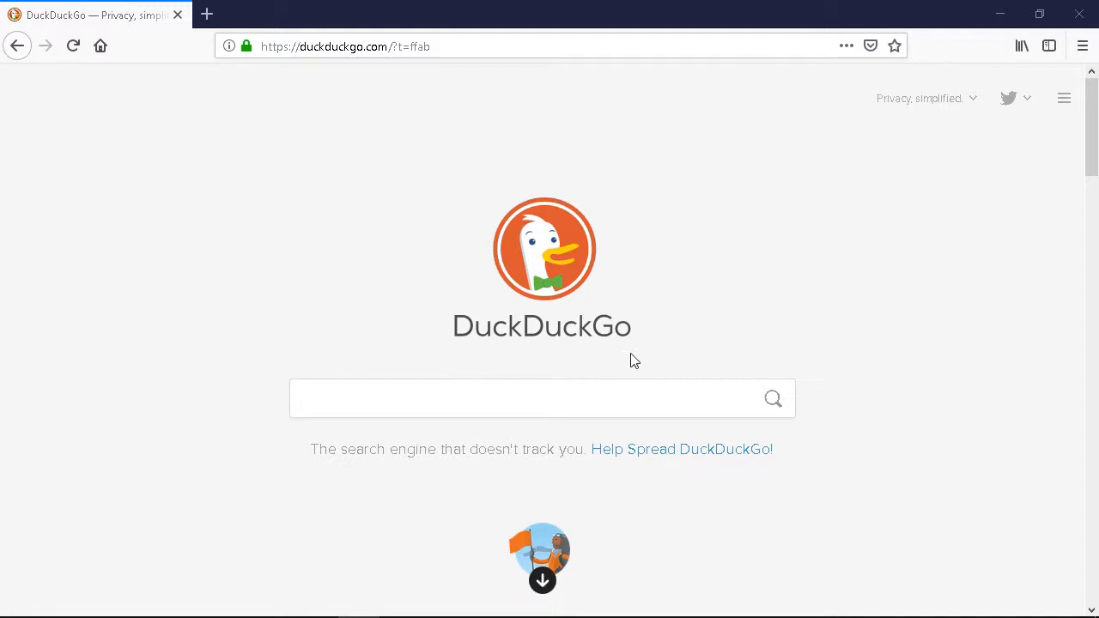
# Search DuckDuckGo for 'kinoni'.
pyautogui.click(424, 398)
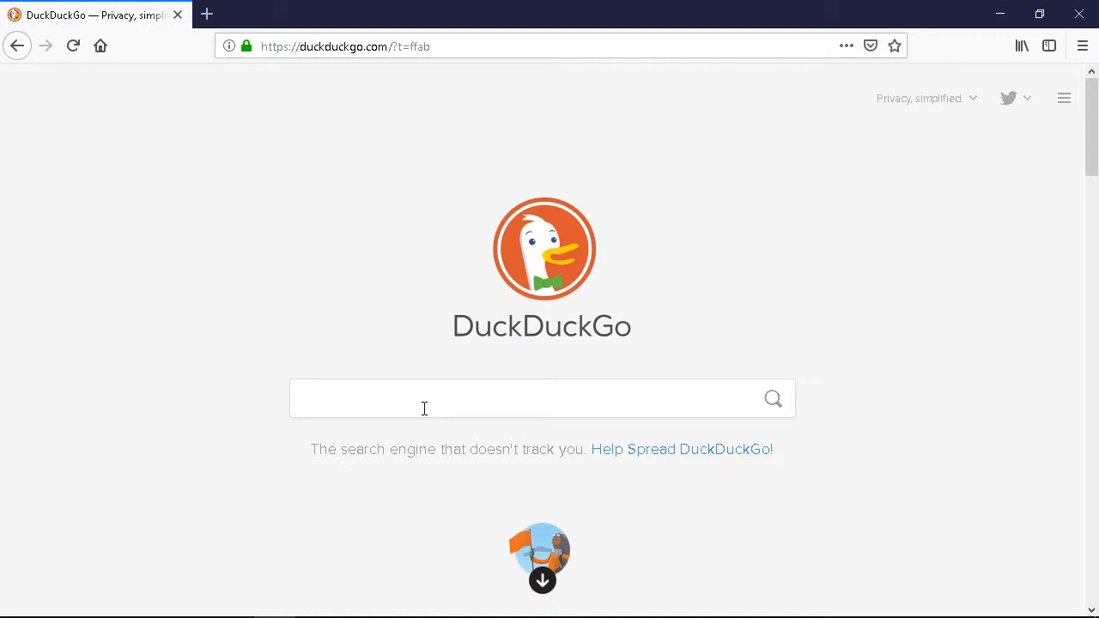
pyautogui.write('kinoni')
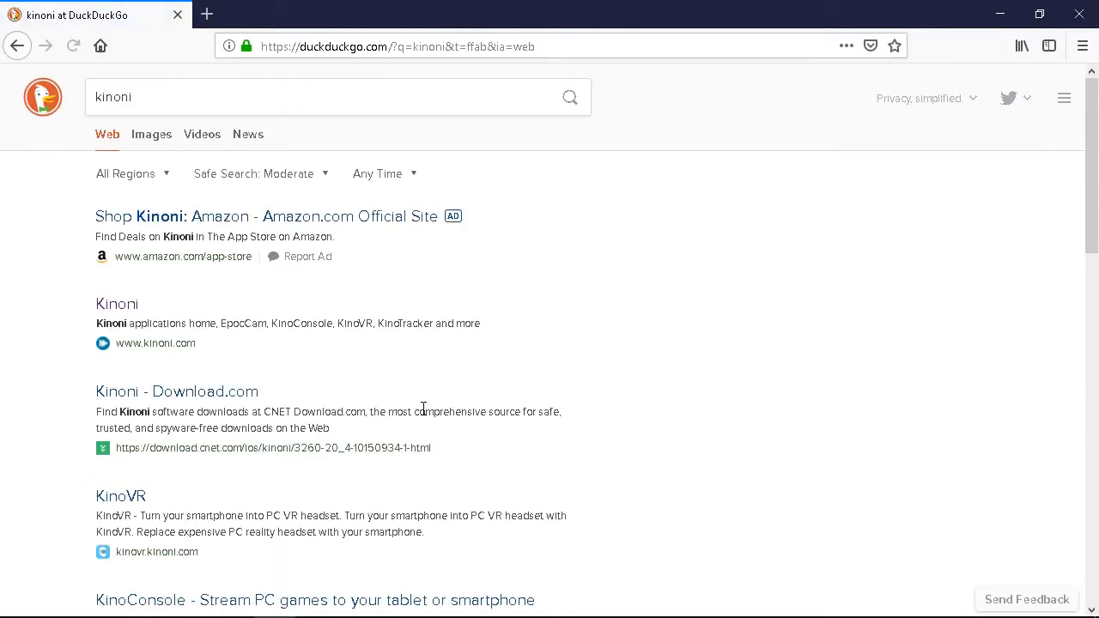
pyautogui.moveTo(116, 304)
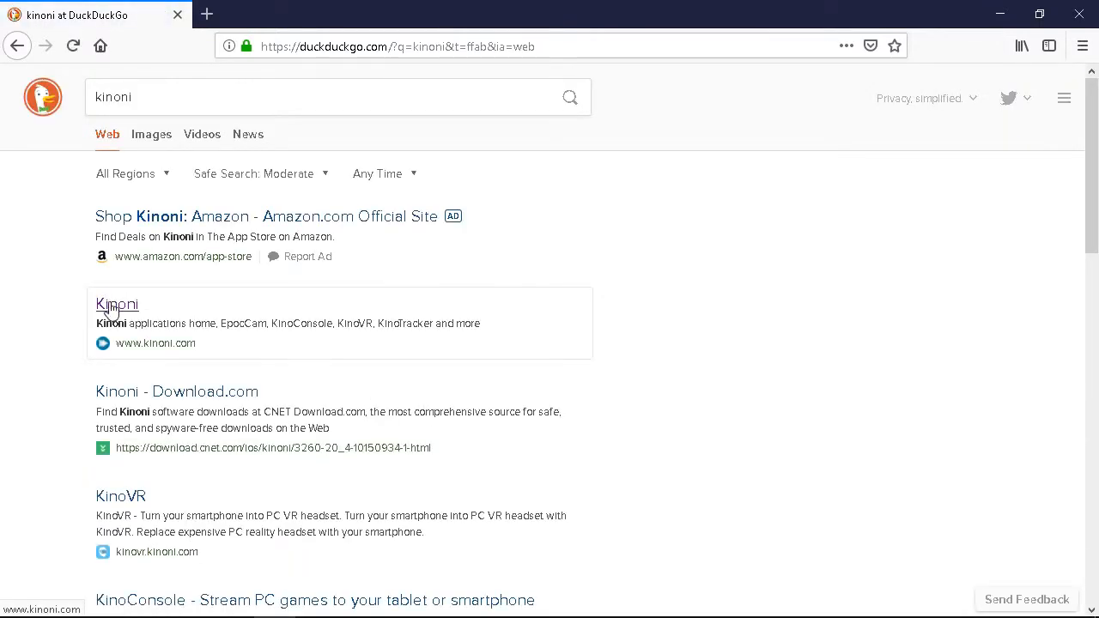
pyautogui.click(116, 305)
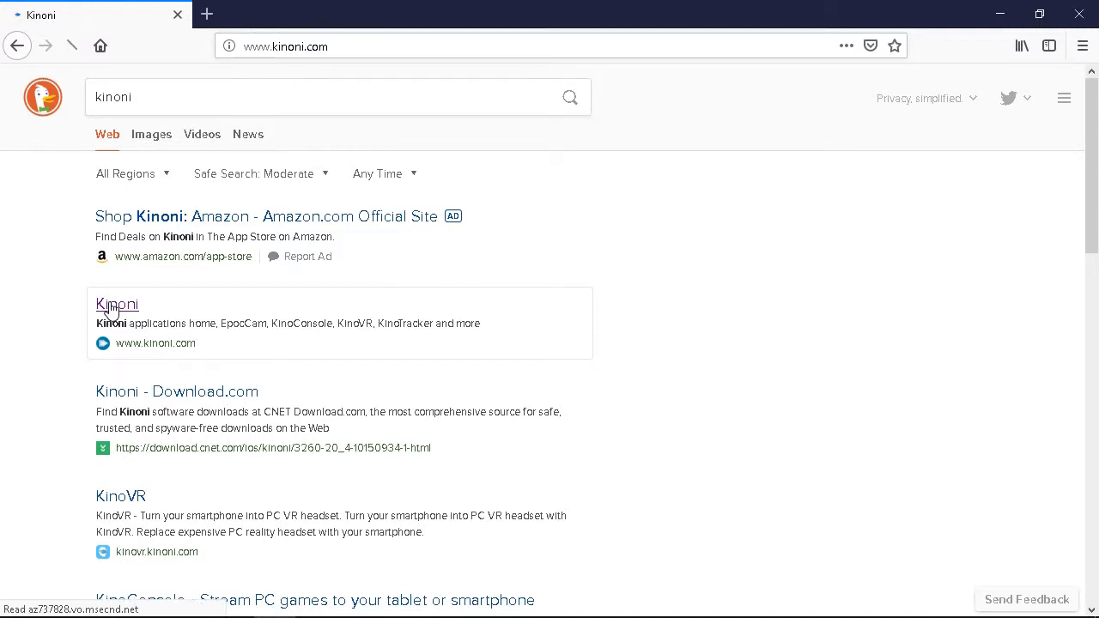
pyautogui.click(116, 304)
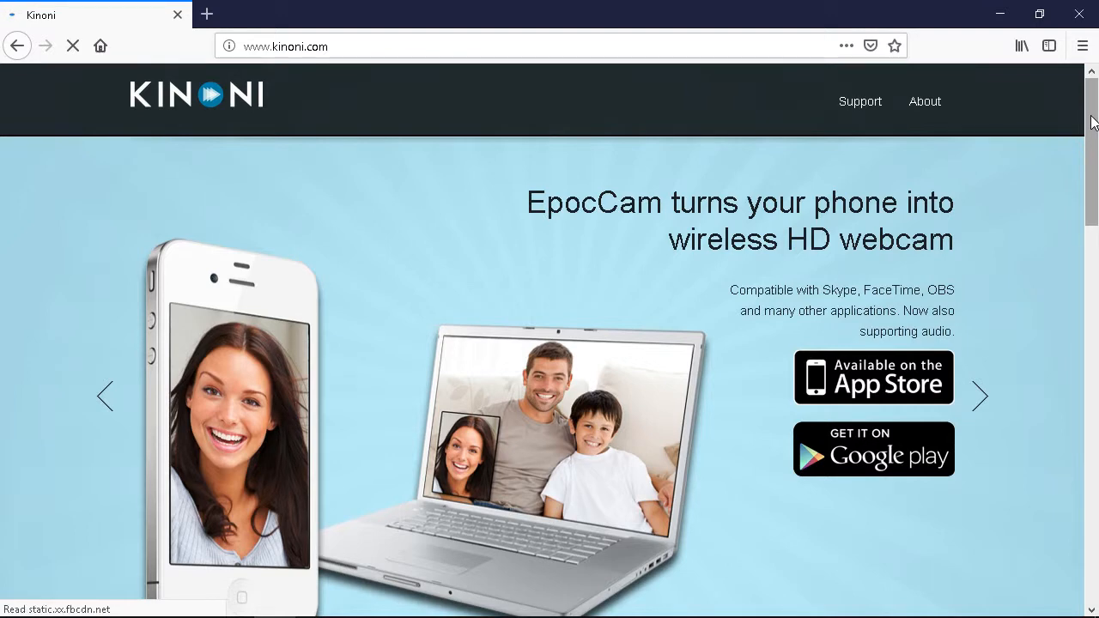
pyautogui.scroll(-3)
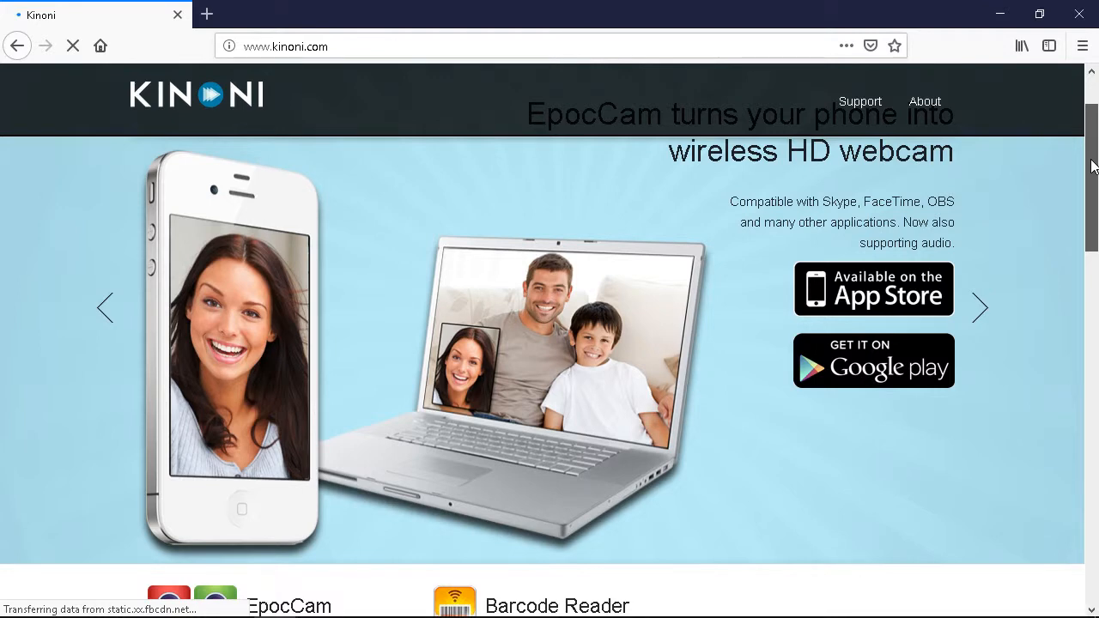
pyautogui.scroll(-3)
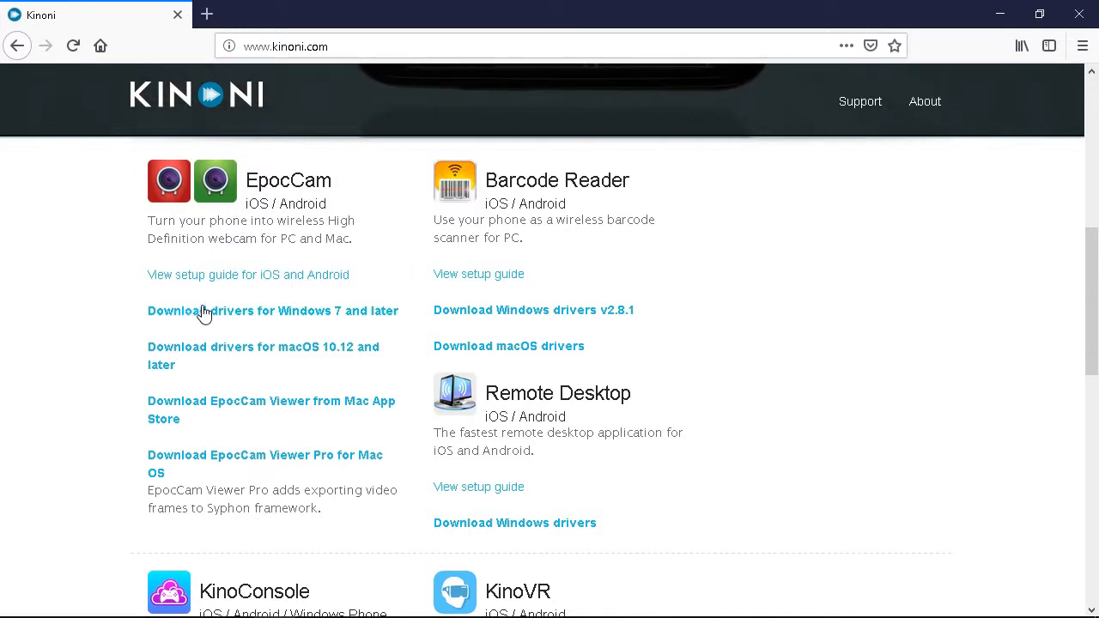
pyautogui.moveTo(343, 311)
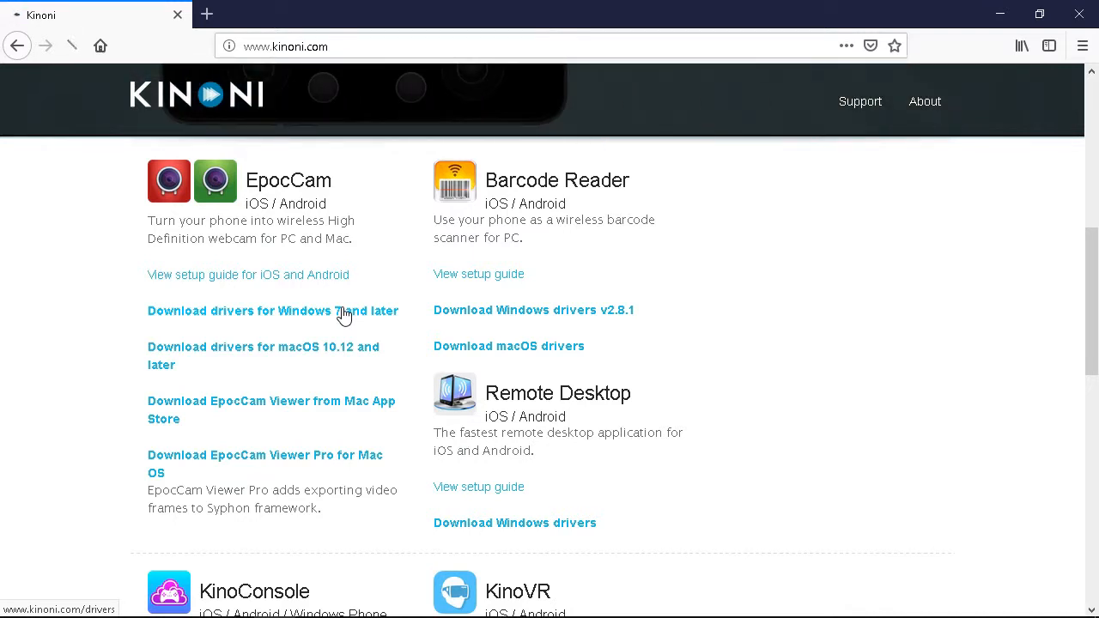
# Save the EpocCam drivers for Windows 7 and later and check the downloads list.
pyautogui.click(272, 311)
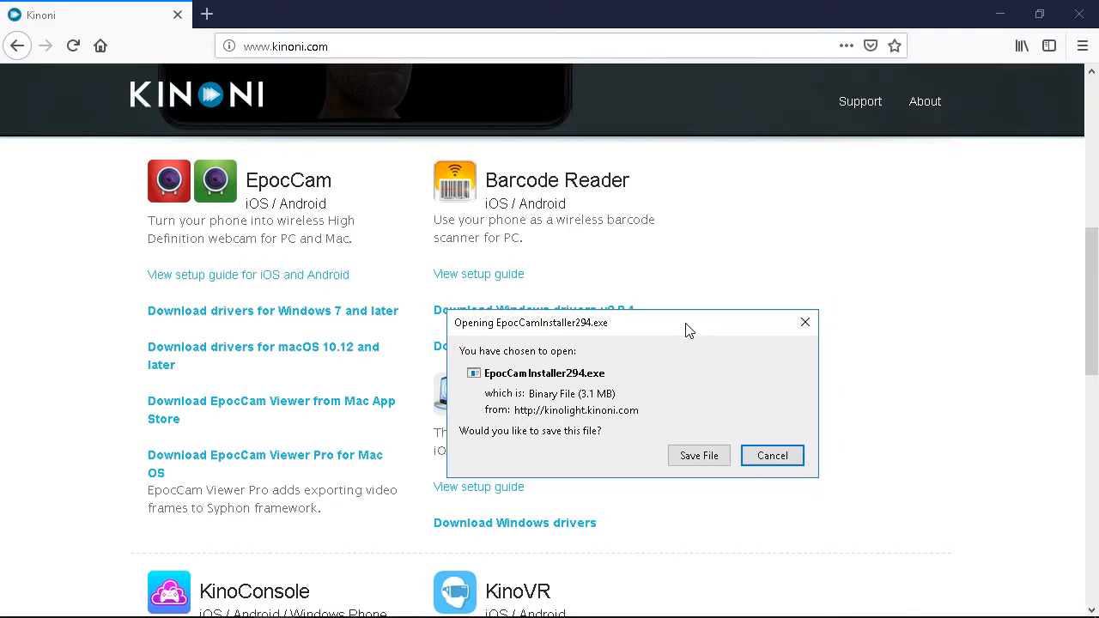
pyautogui.moveTo(614, 339)
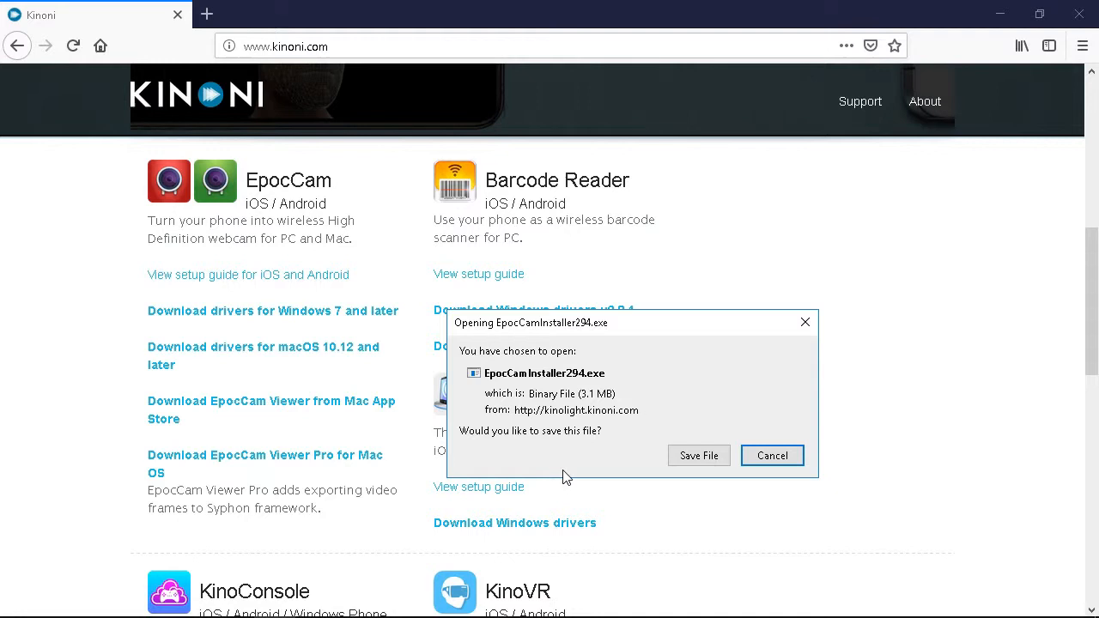
pyautogui.click(698, 455)
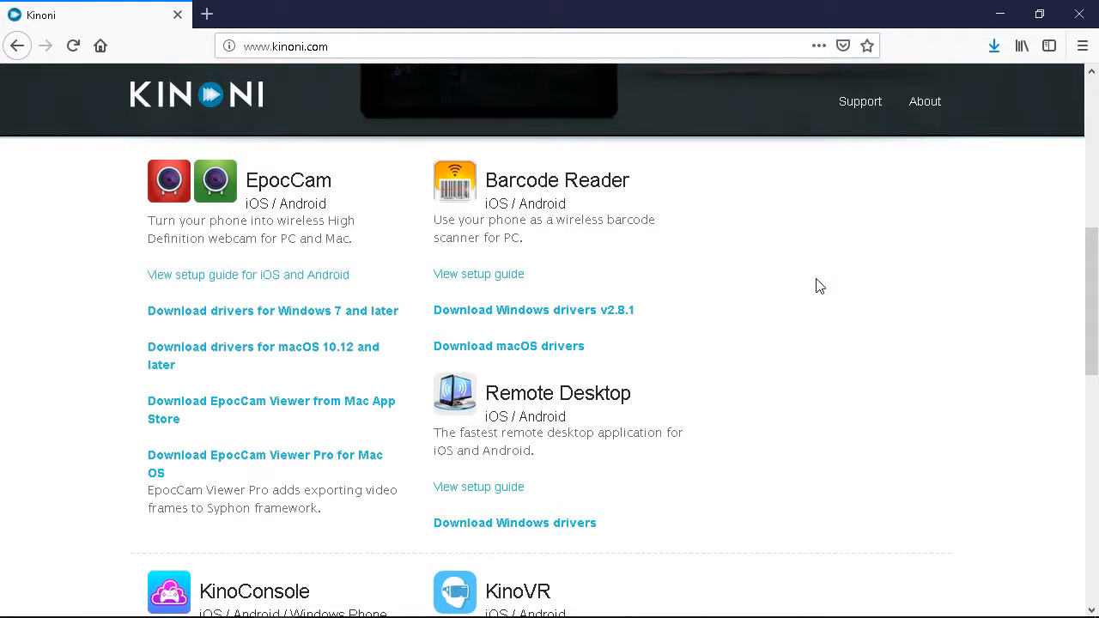
pyautogui.moveTo(949, 43)
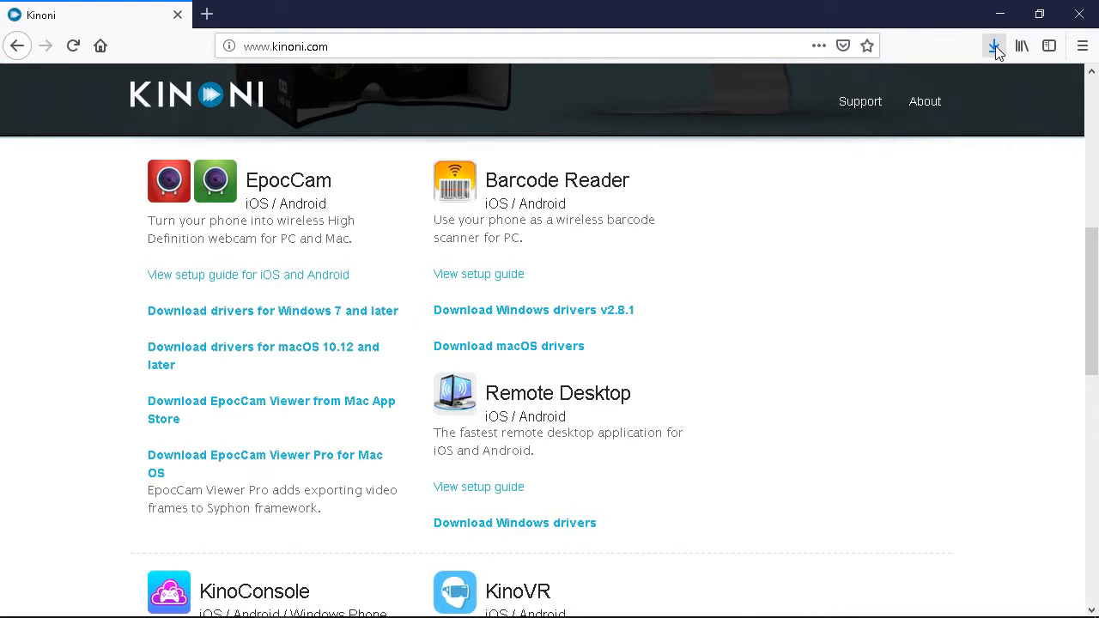
pyautogui.click(993, 46)
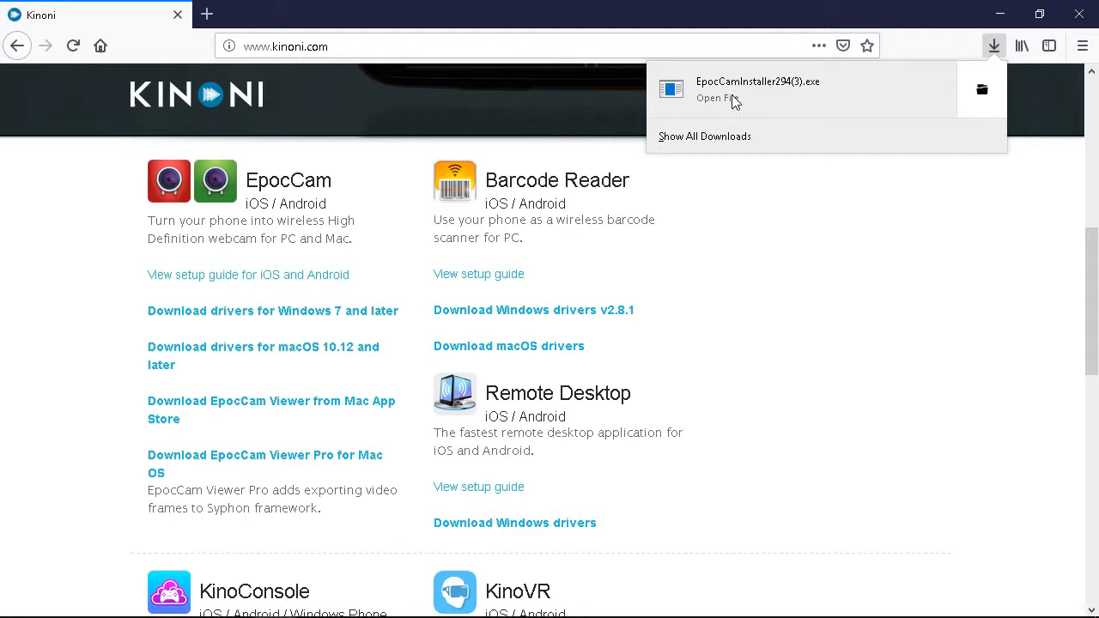
pyautogui.moveTo(788, 97)
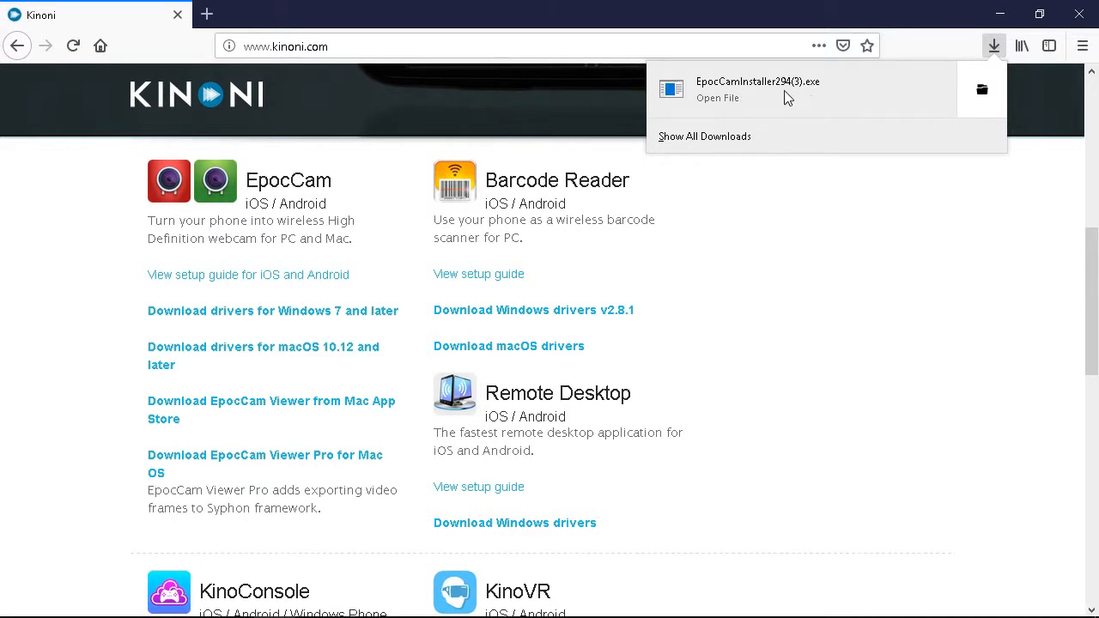
# Launch the downloaded EpocCam installer and choose to install it anyway past SmartScreen.
pyautogui.click(743, 93)
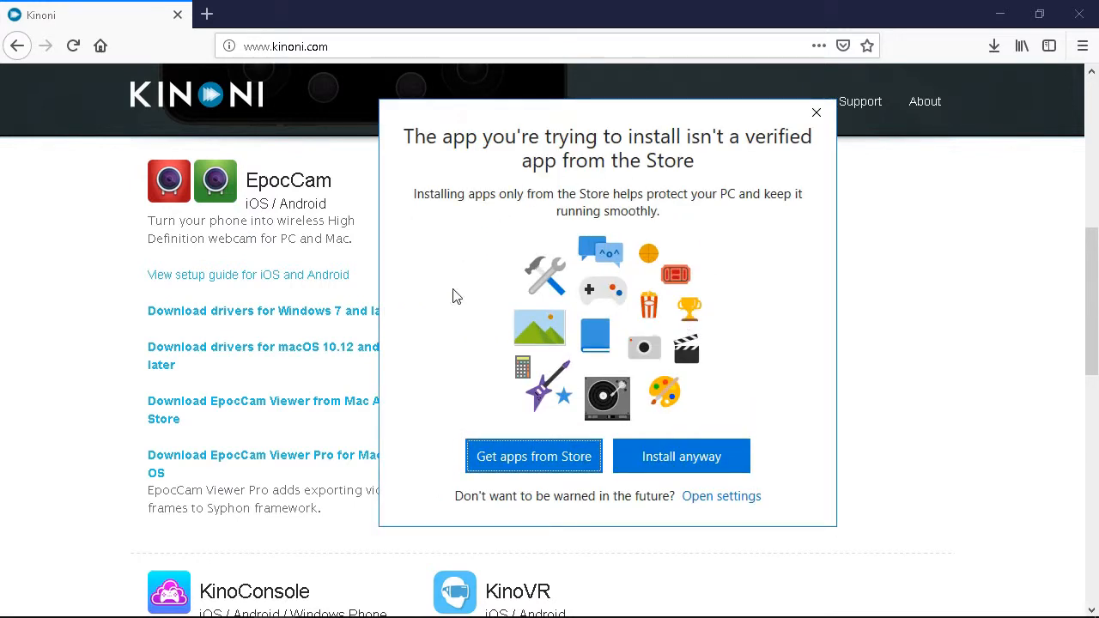
pyautogui.moveTo(741, 329)
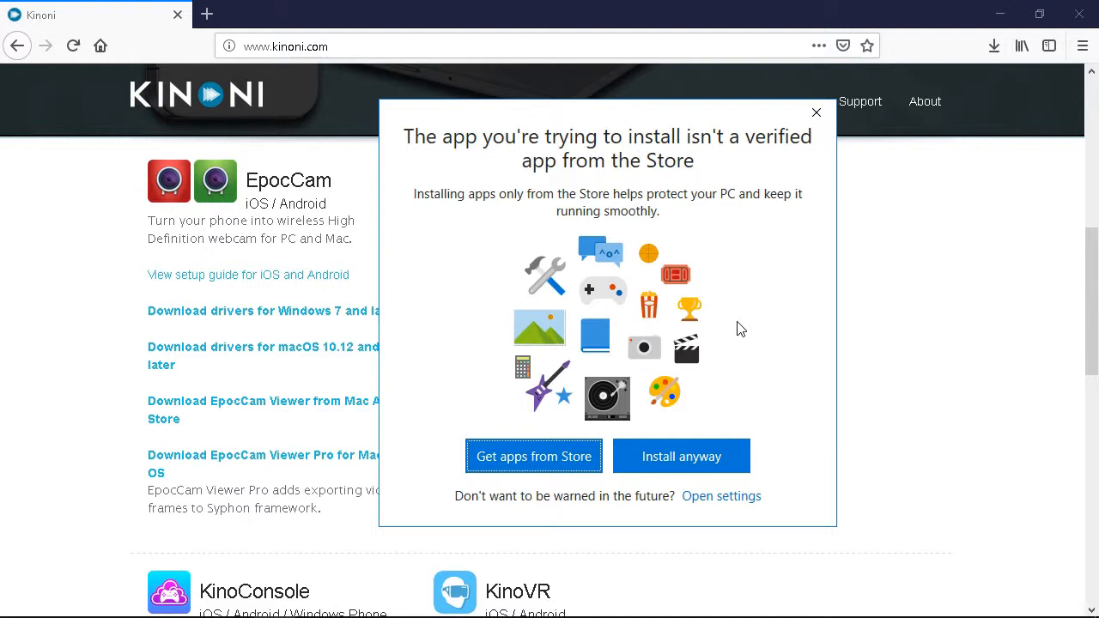
pyautogui.moveTo(681, 456)
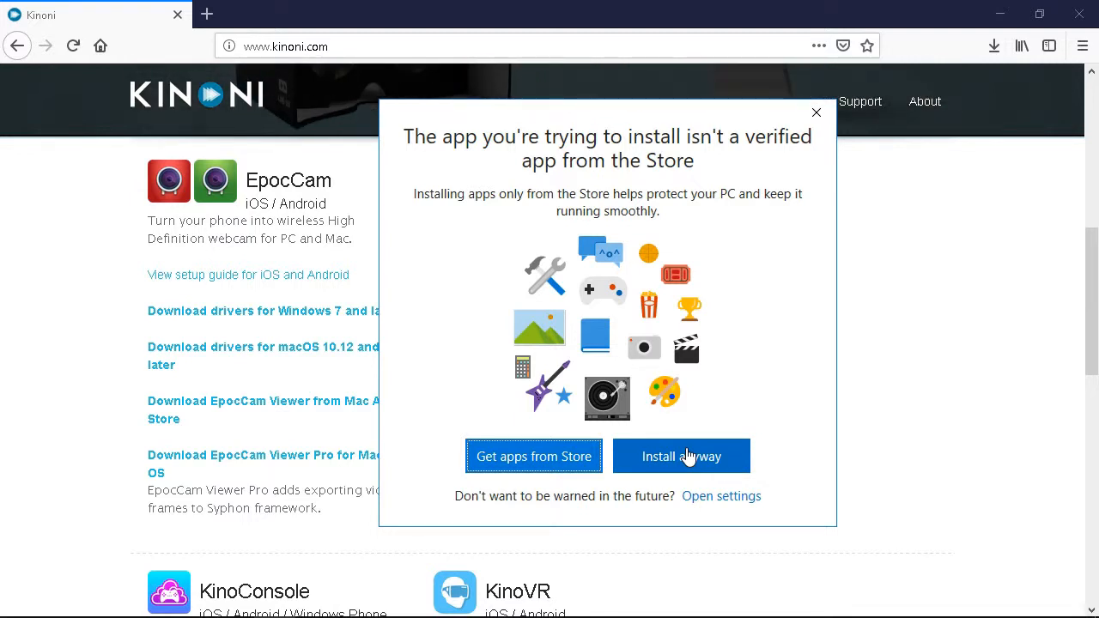
pyautogui.click(681, 456)
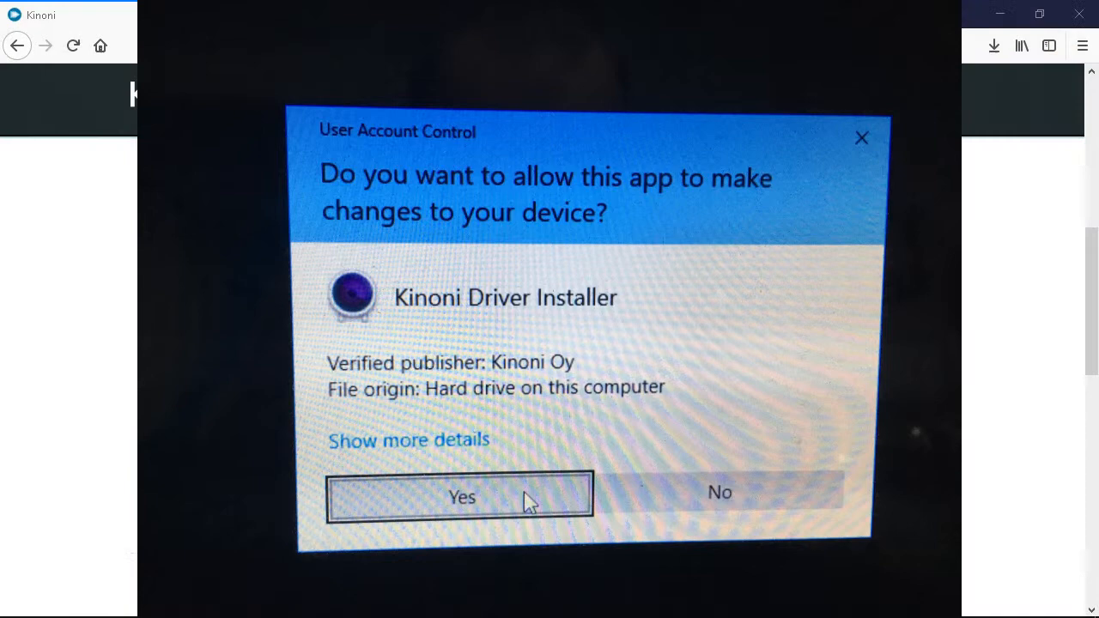
# Allow the installer, agree to the licence, install KinoniDrivers 2.9.4 to the default folder, finish.
pyautogui.click(462, 497)
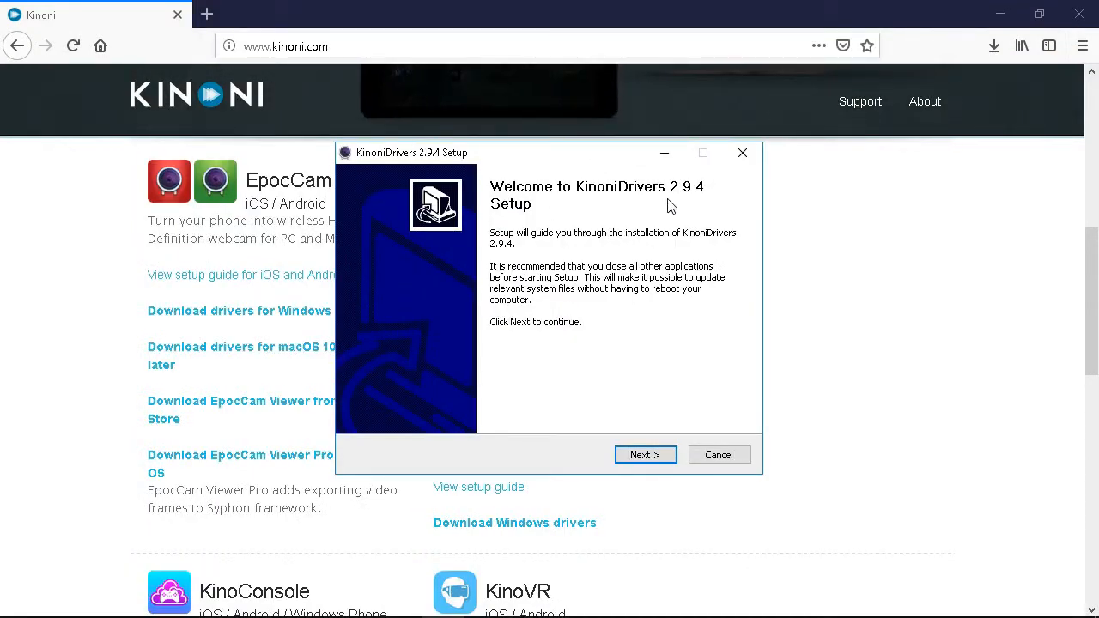
pyautogui.moveTo(548, 290)
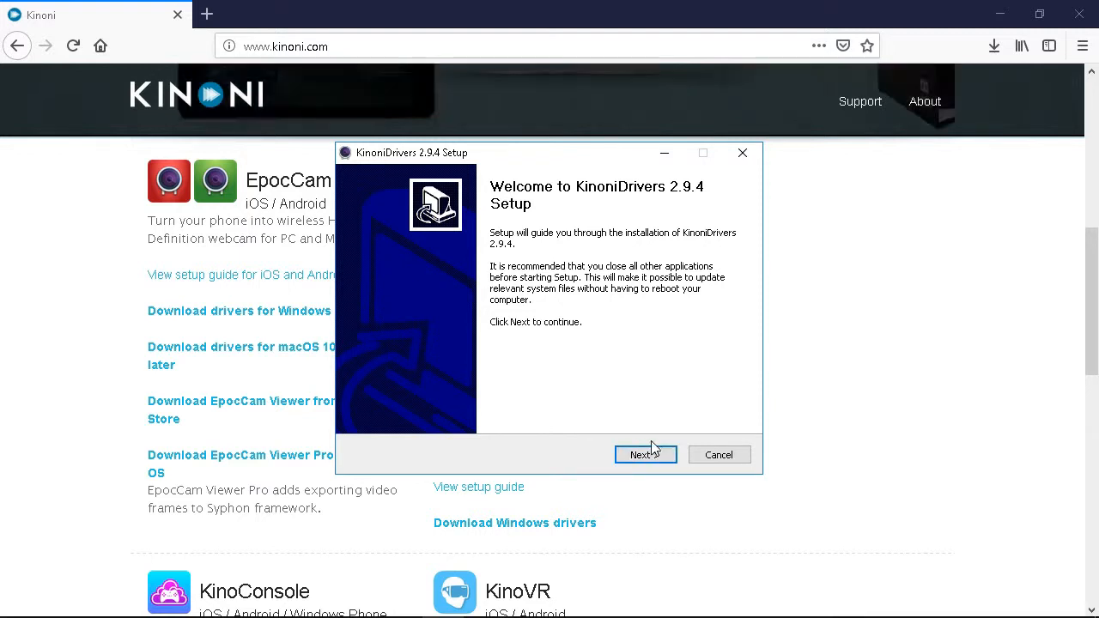
pyautogui.click(644, 454)
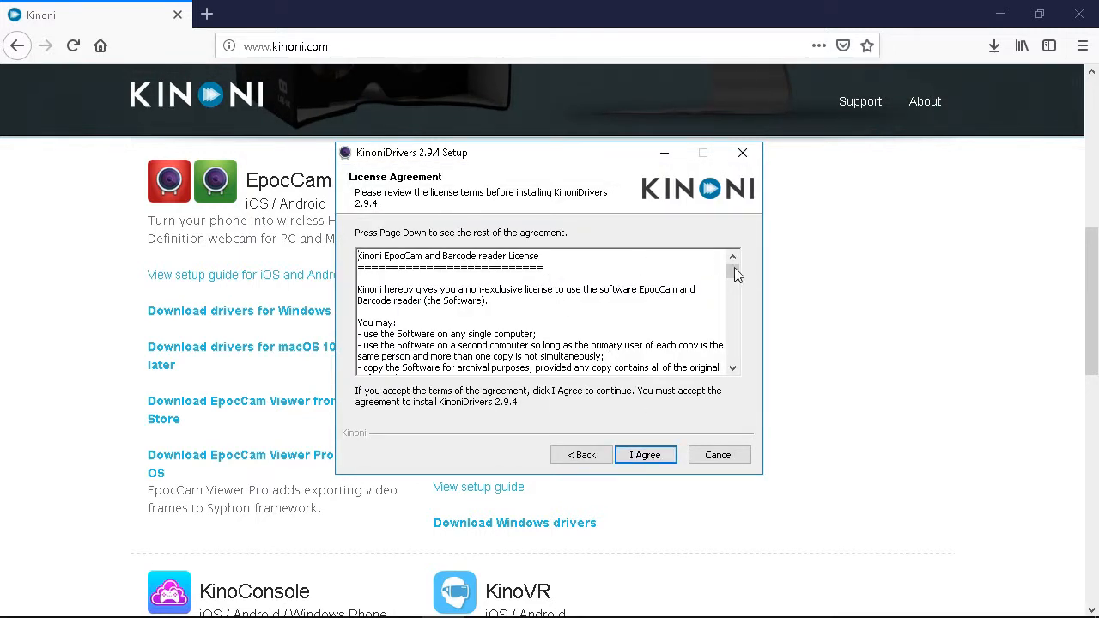
pyautogui.moveTo(733, 270); pyautogui.dragTo(733, 352)
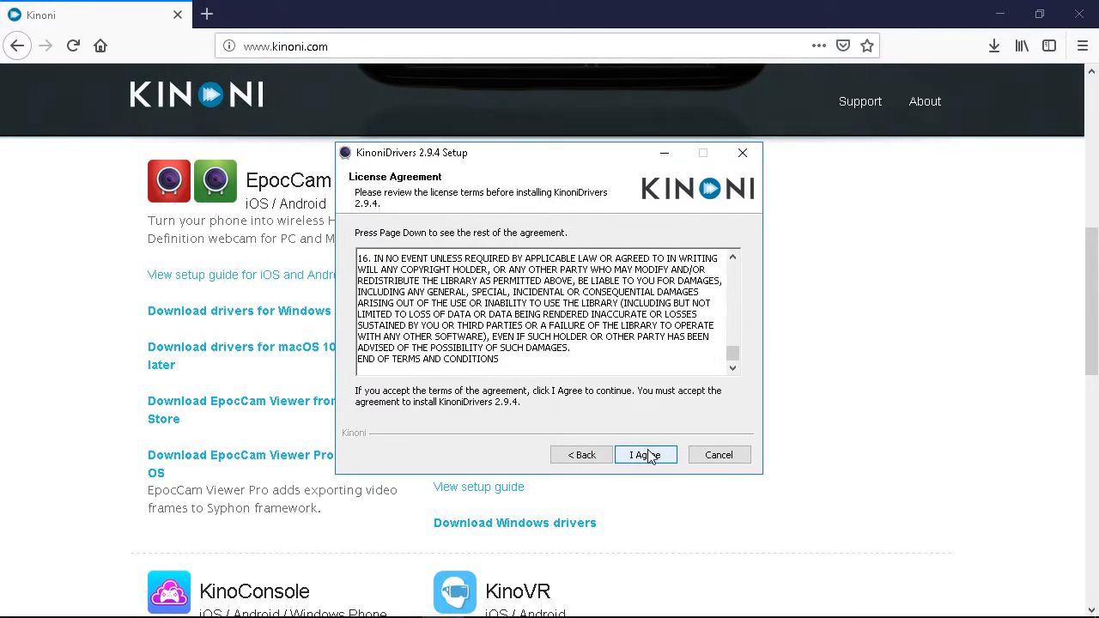
pyautogui.click(646, 454)
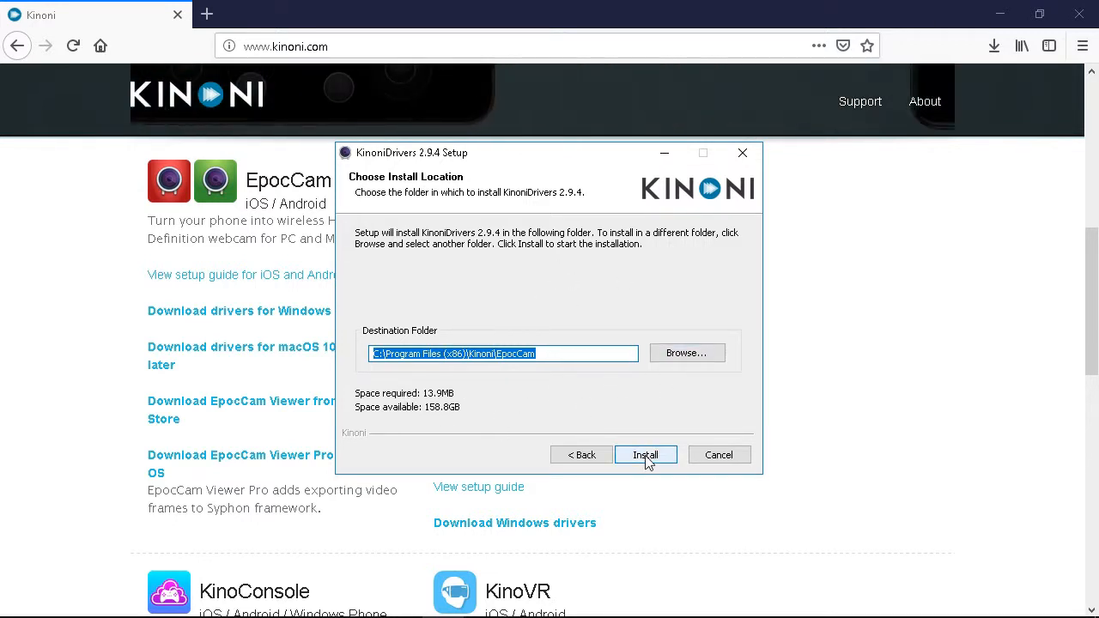
pyautogui.click(645, 455)
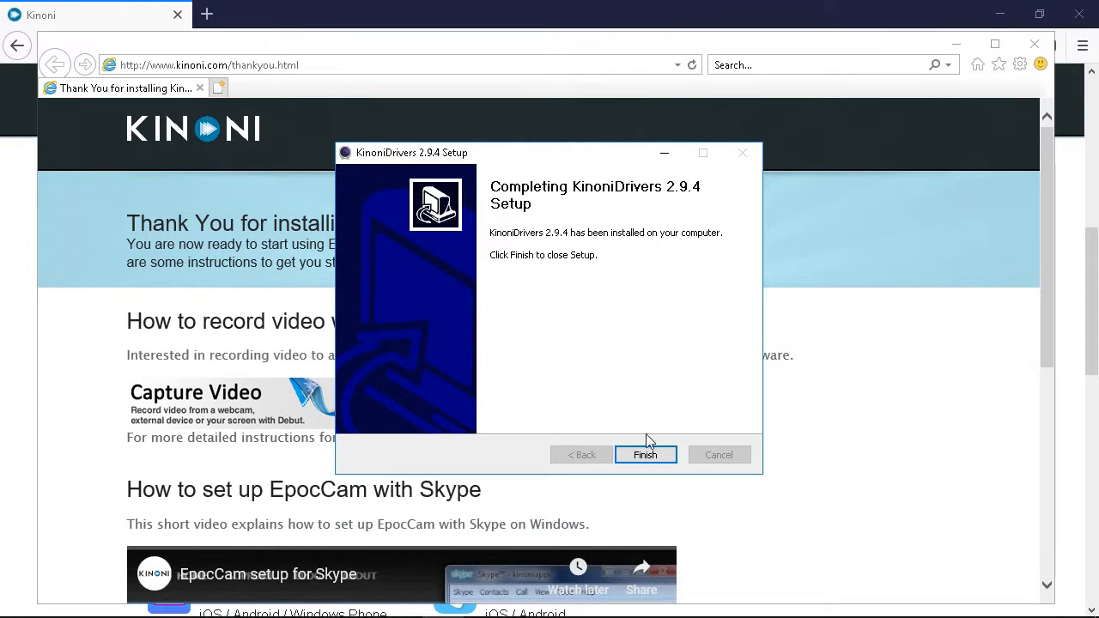
pyautogui.click(645, 455)
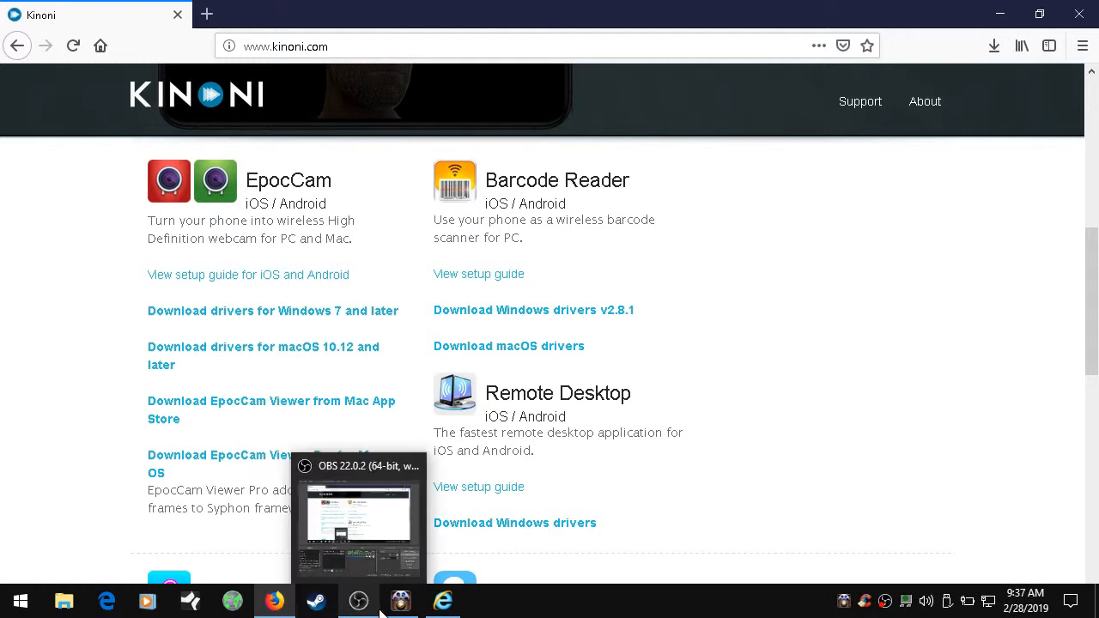
# Search the App Store for 'Kinoni' and download EpocCam - Webcam.
pyautogui.click(399, 600)
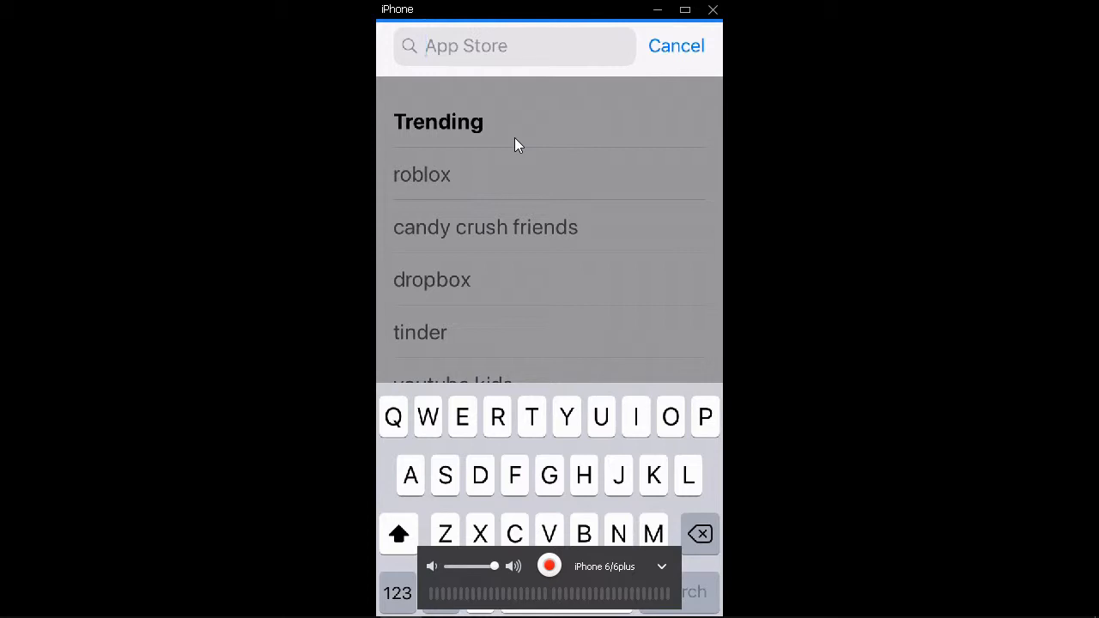
pyautogui.write('Kinoni')
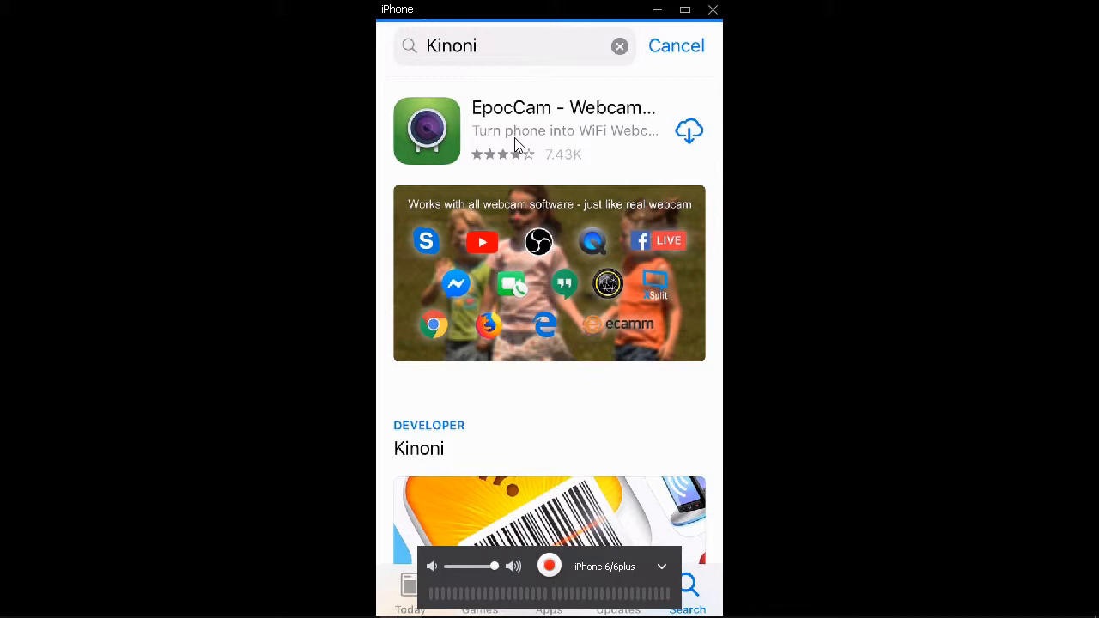
pyautogui.click(689, 131)
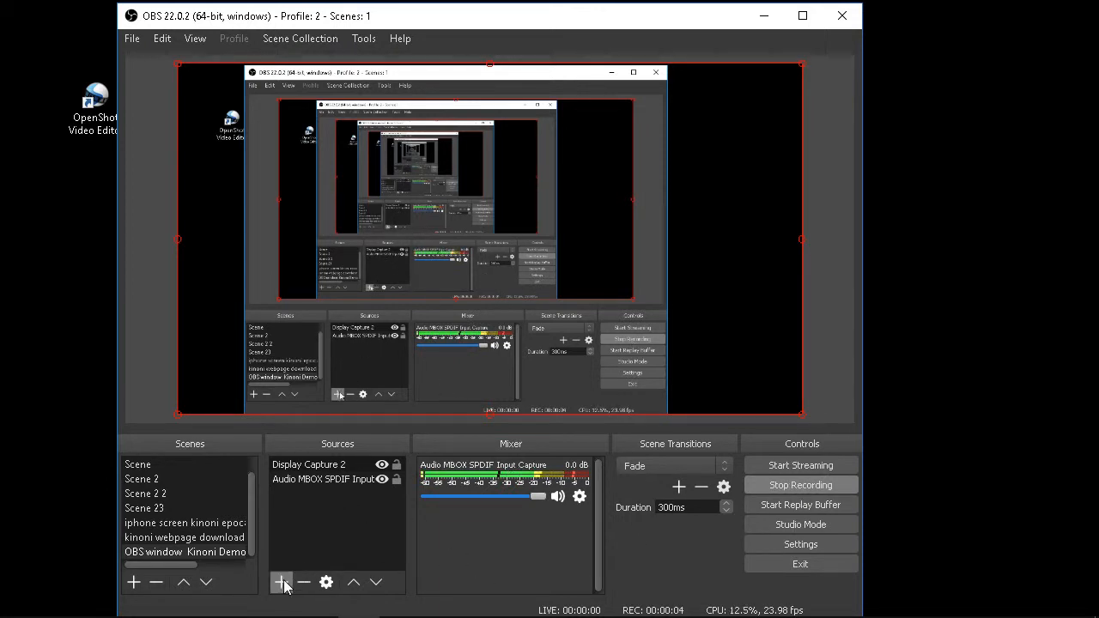
# Add a Video Capture Device source named 'Video Capture Device 3'.
pyautogui.click(282, 582)
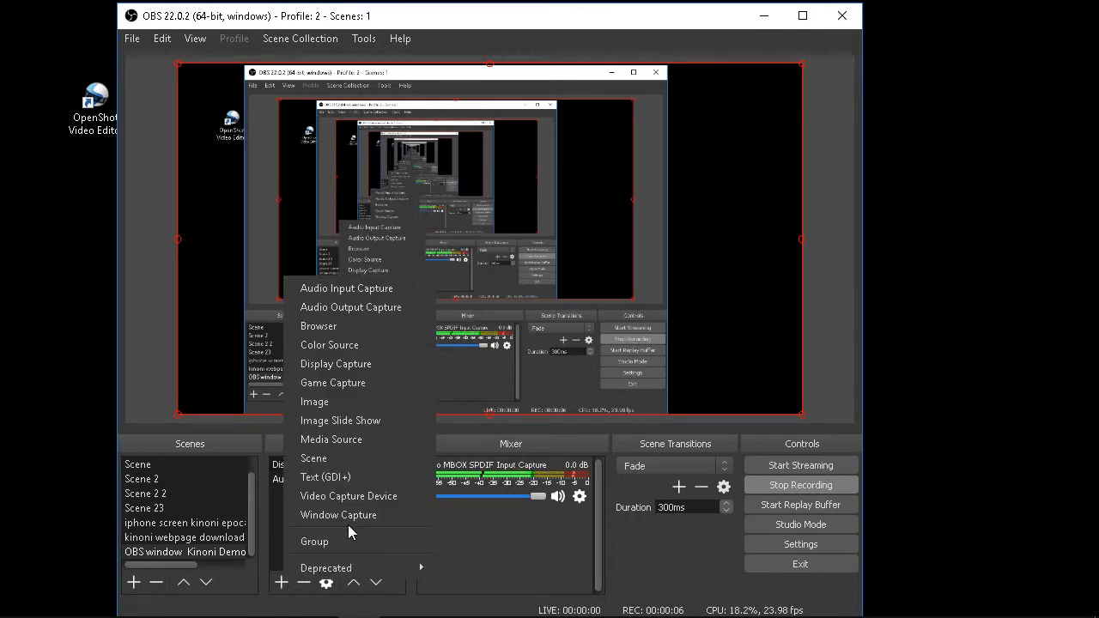
pyautogui.click(348, 496)
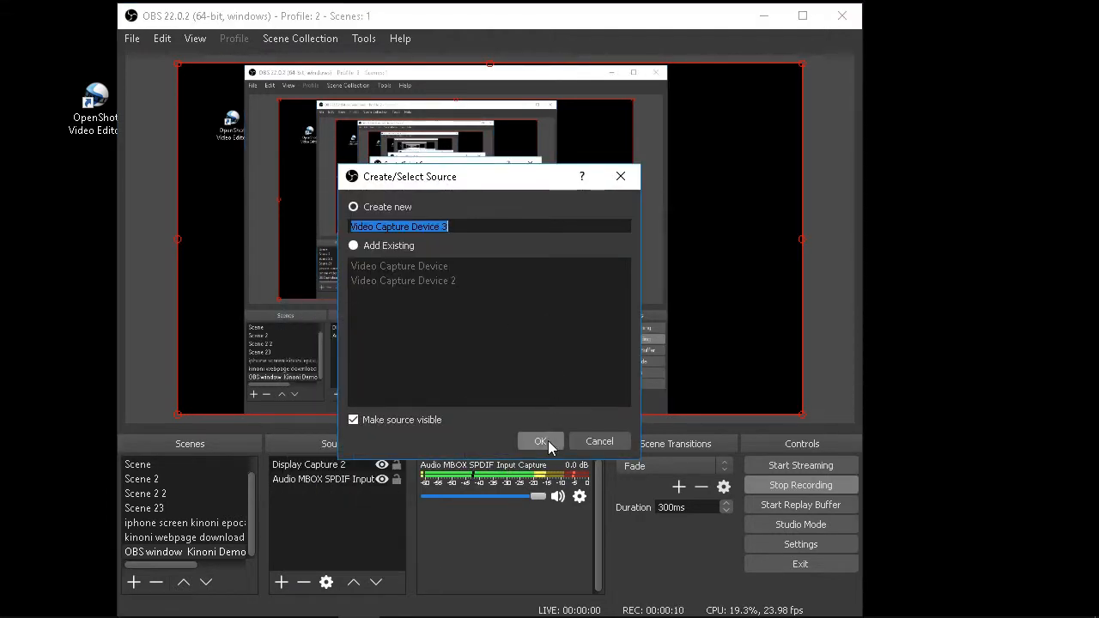
pyautogui.click(540, 441)
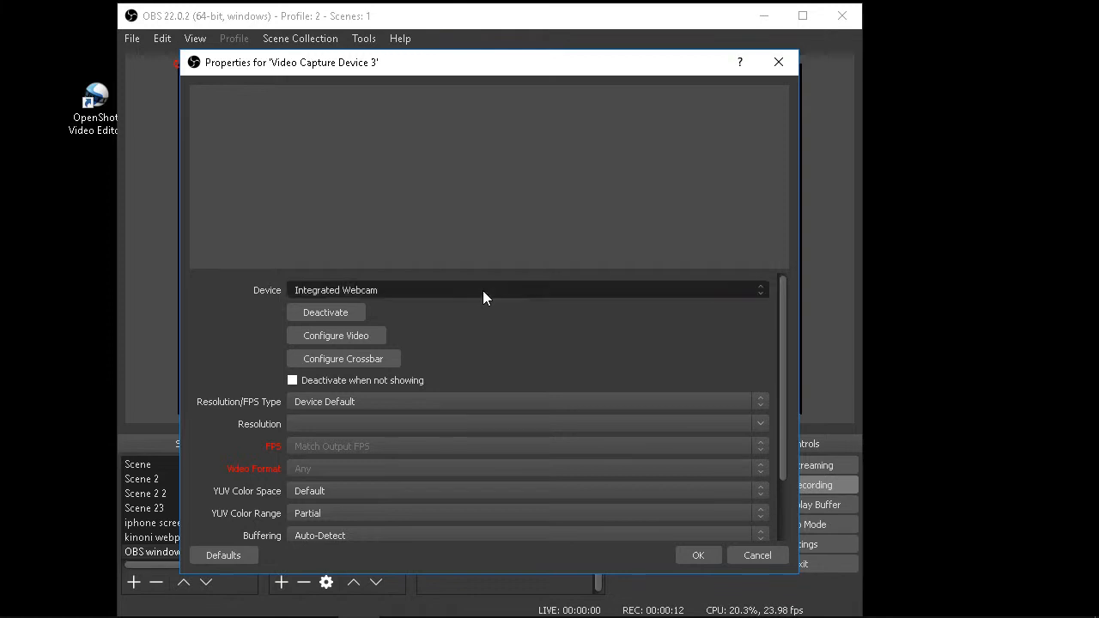